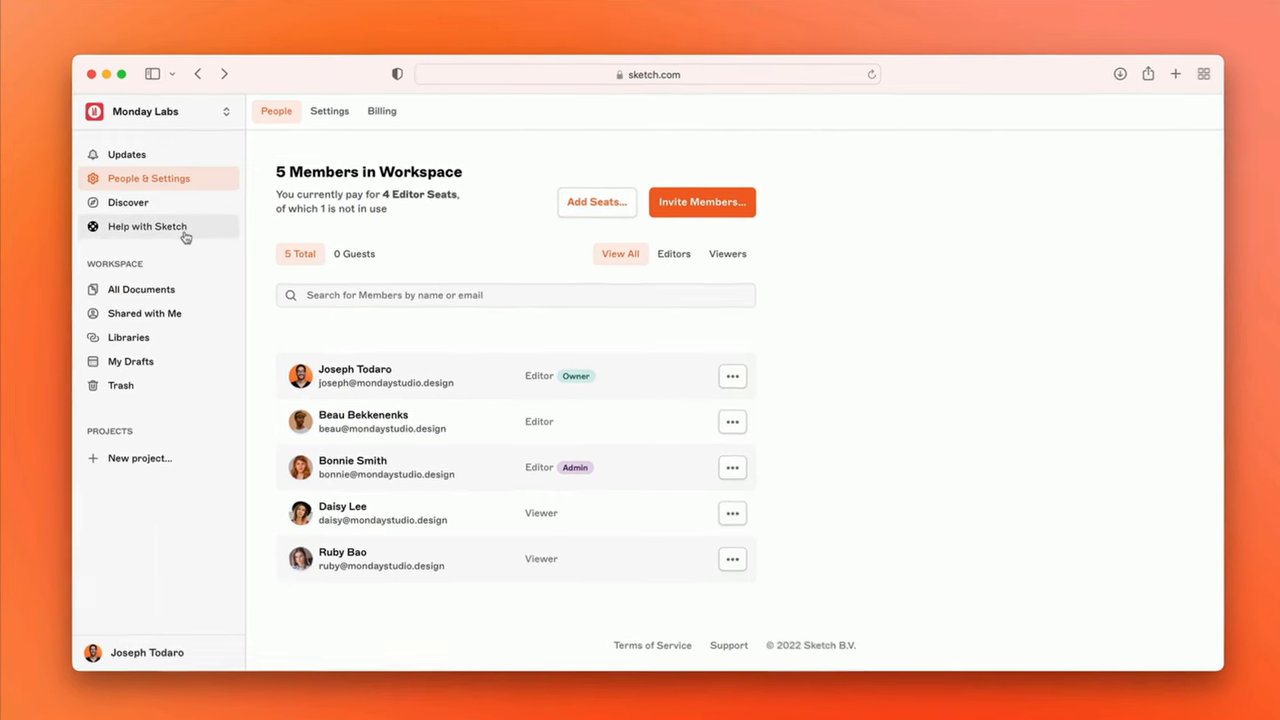
Step: Download the Sketch Mac app from the Help with Sketch menu
{"action": "left_click", "coordinate": [146, 226]}
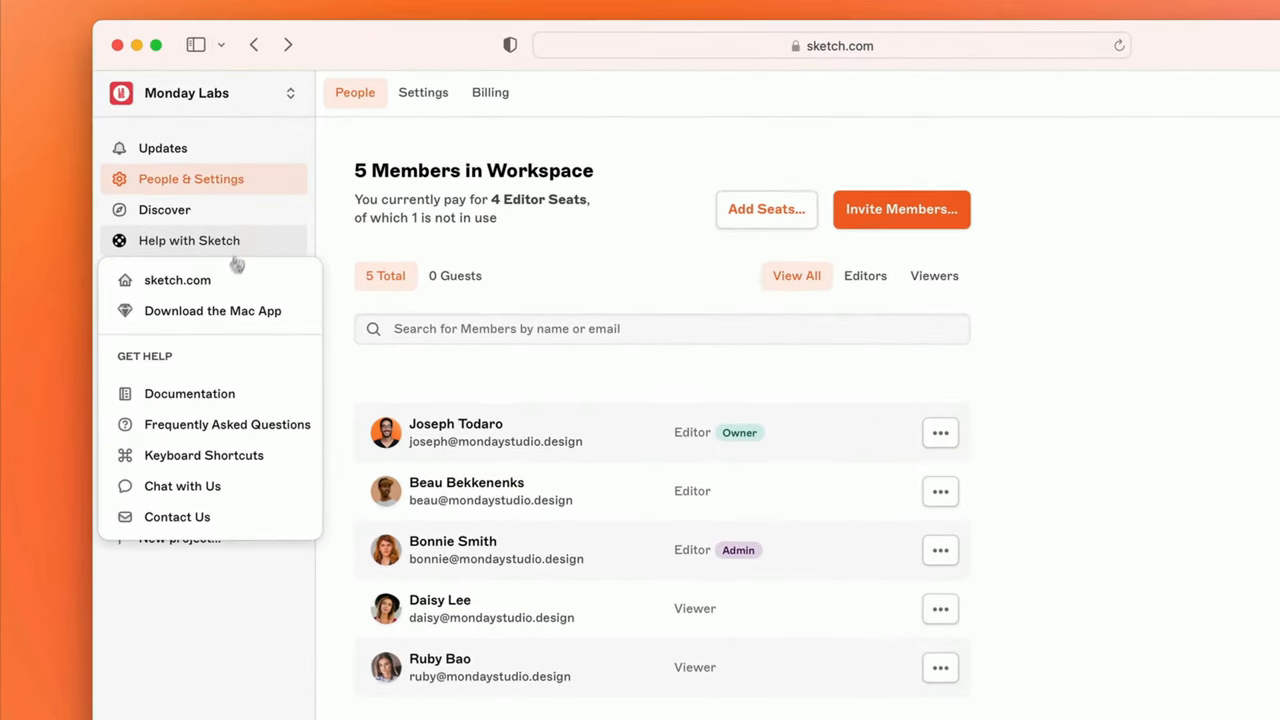
{"action": "mouse_move", "coordinate": [212, 310]}
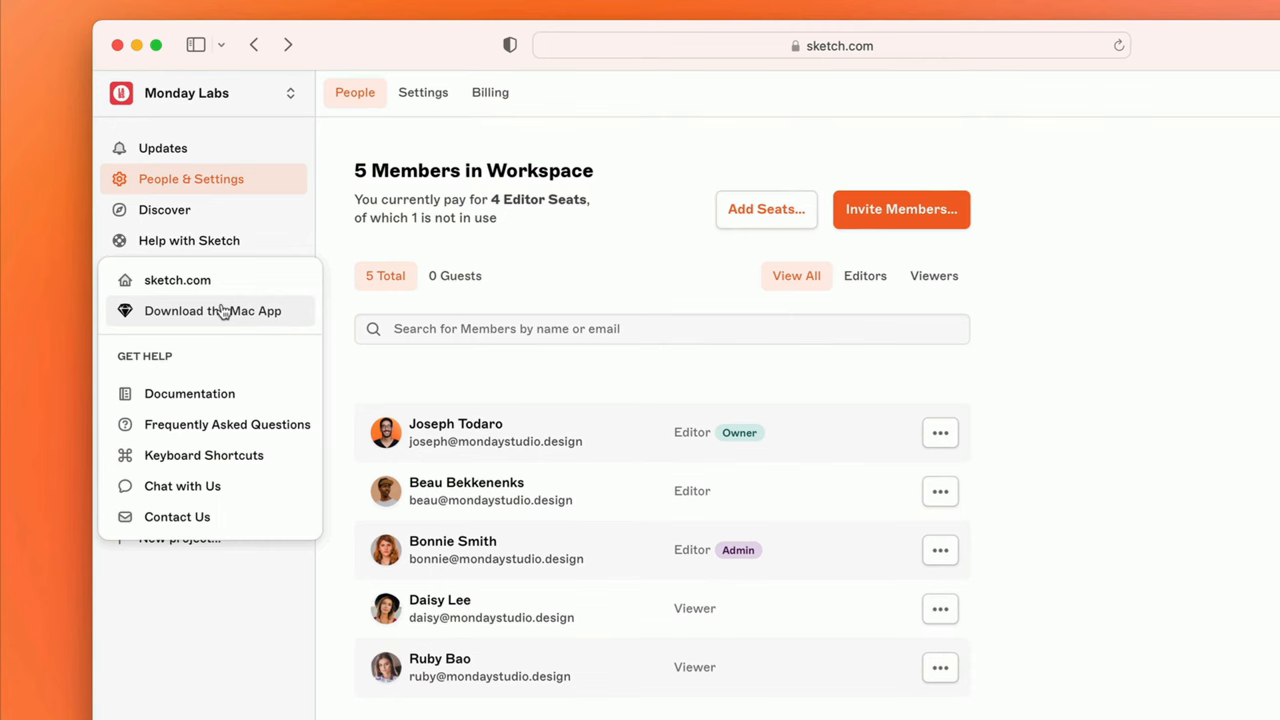
{"action": "left_click", "coordinate": [213, 310]}
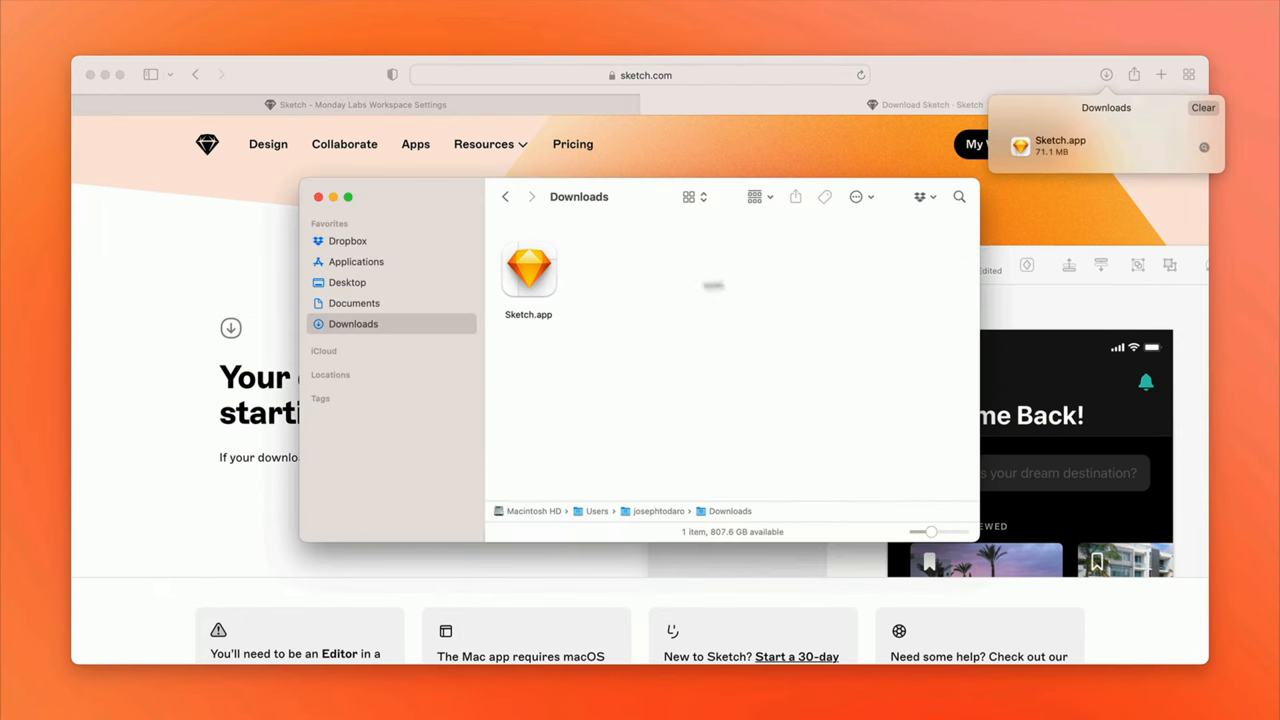
Step: Drag Sketch.app from Downloads onto Applications in the Finder sidebar
{"action": "left_click_drag", "start_coordinate": [528, 268], "coordinate": [392, 261]}
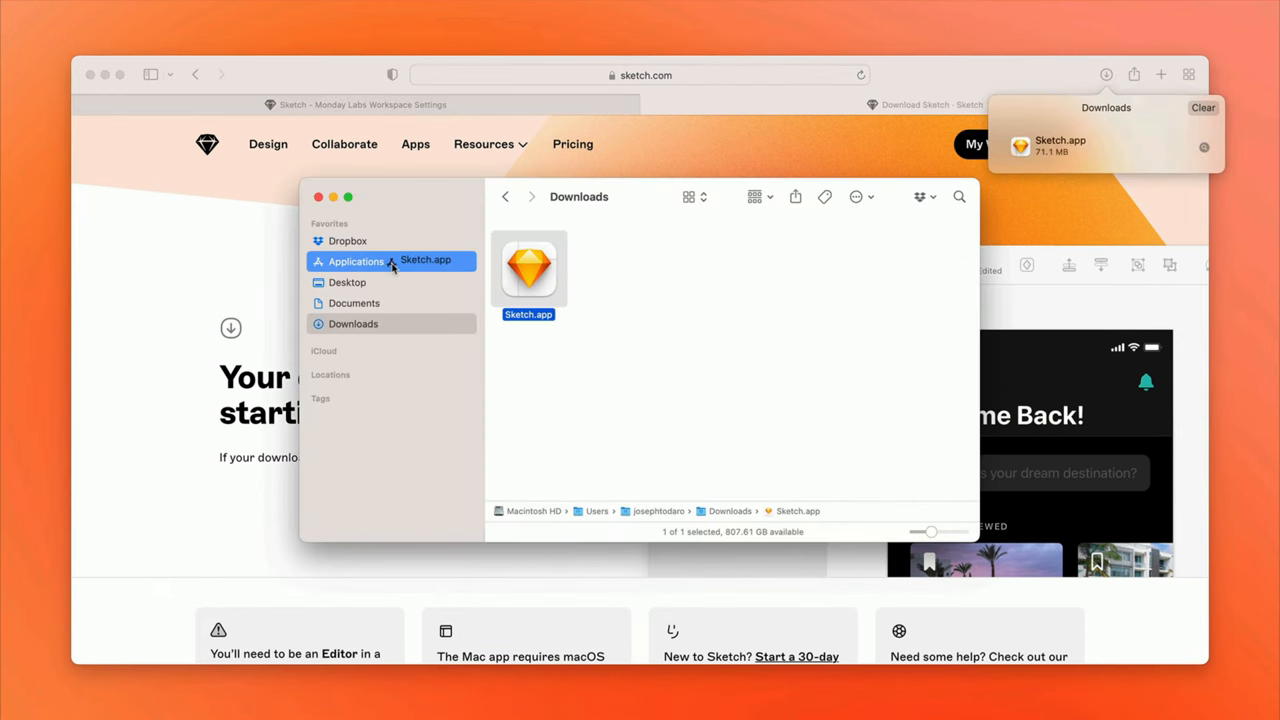
{"action": "left_click_drag", "start_coordinate": [528, 267], "coordinate": [356, 261]}
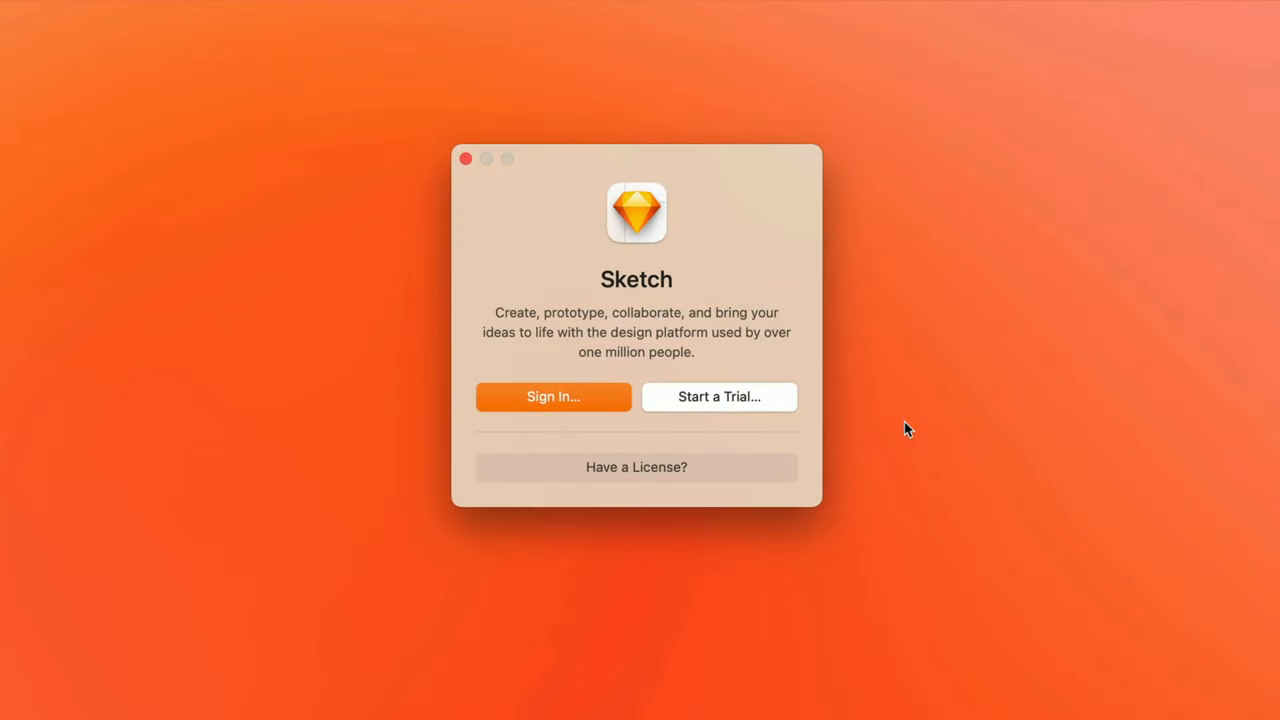
{"action": "mouse_move", "coordinate": [668, 440]}
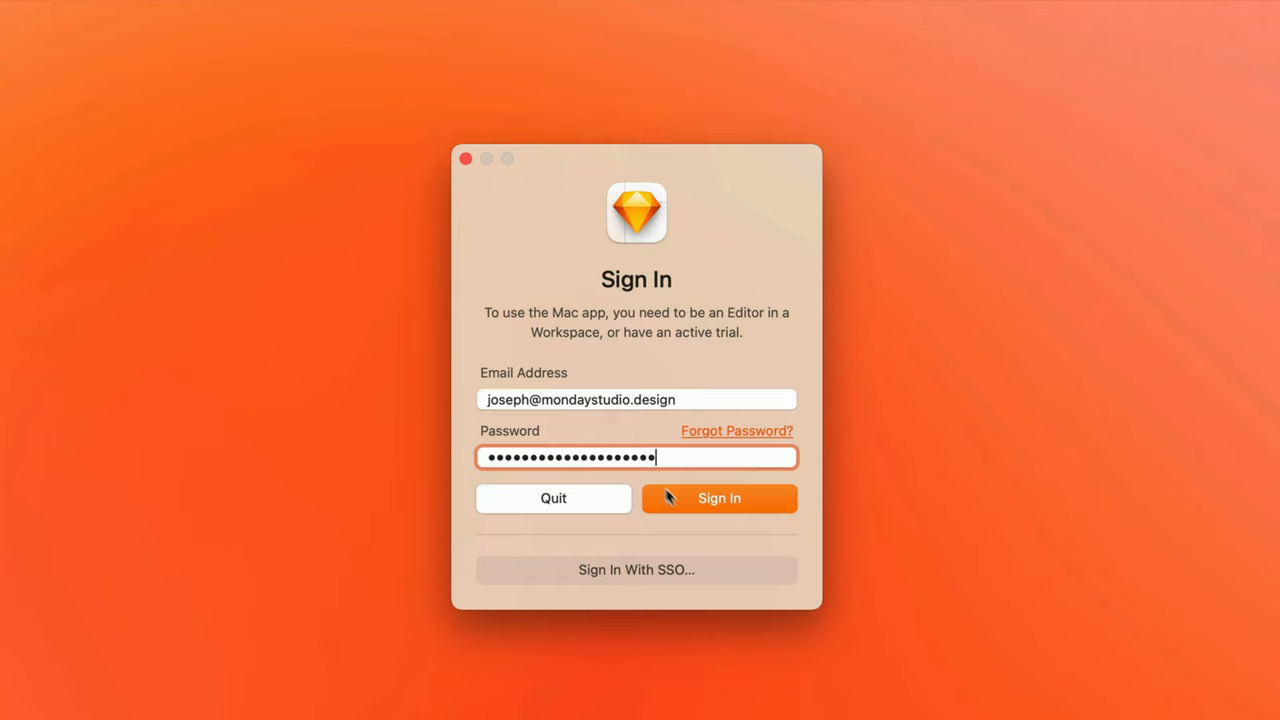
Step: Submit the Sketch sign-in, then download the Nunito family from Google Fonts
{"action": "left_click", "coordinate": [718, 498]}
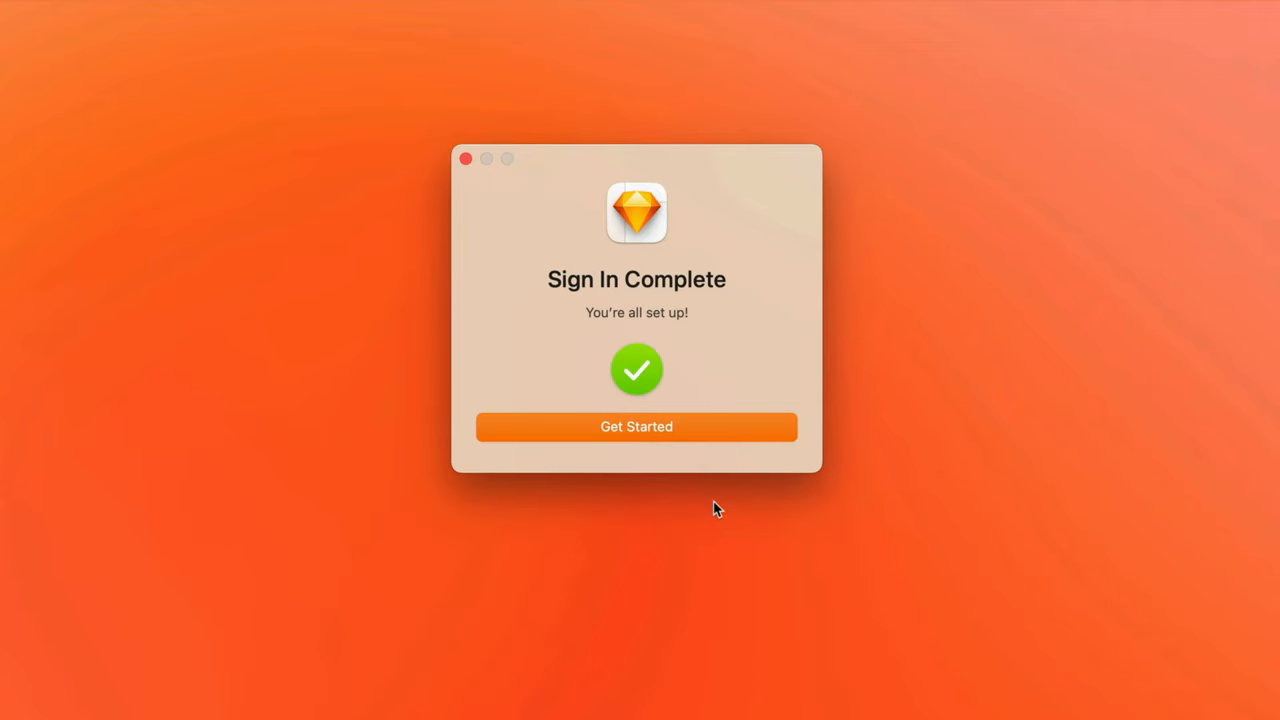
{"action": "left_click", "coordinate": [637, 427]}
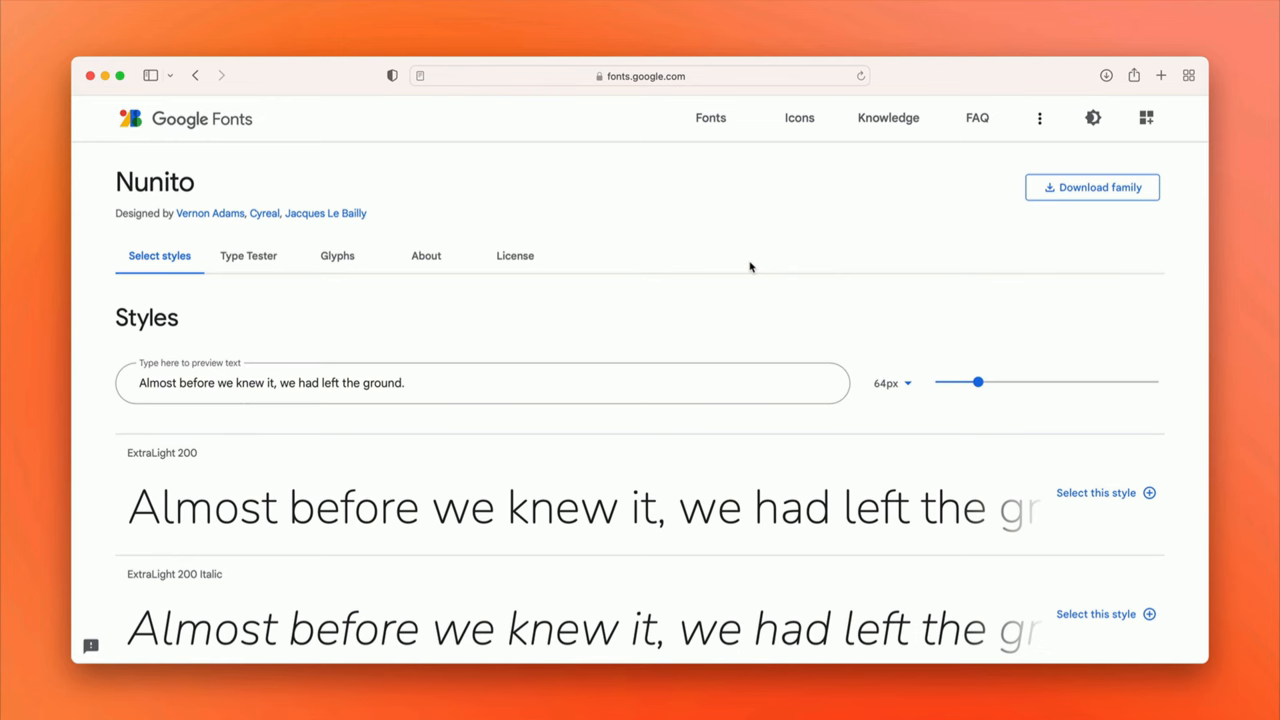
{"action": "mouse_move", "coordinate": [1092, 187]}
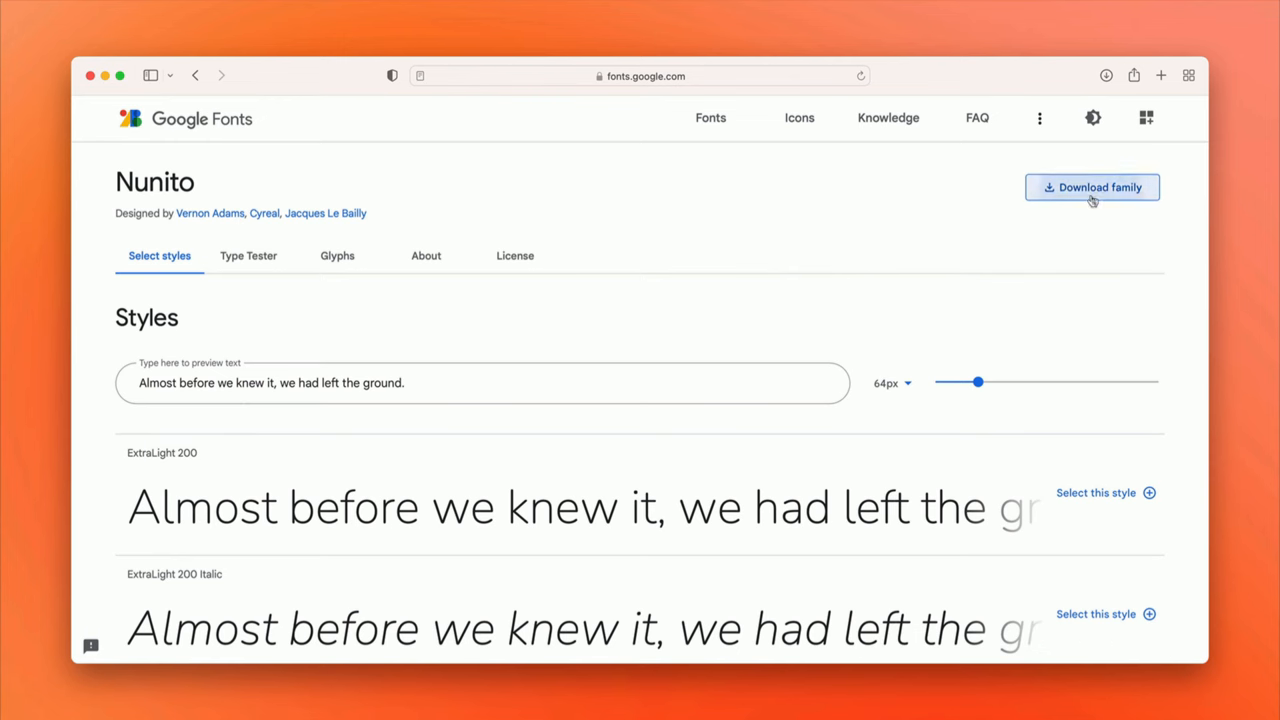
{"action": "left_click", "coordinate": [1091, 187]}
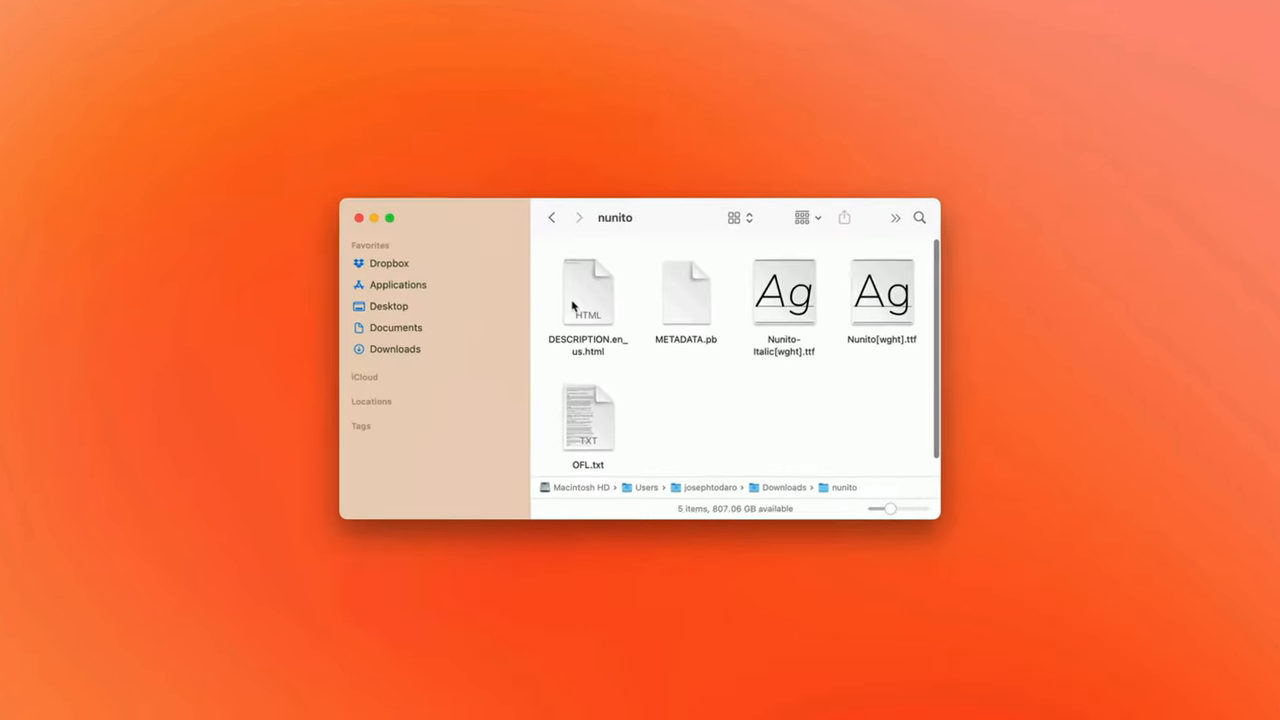